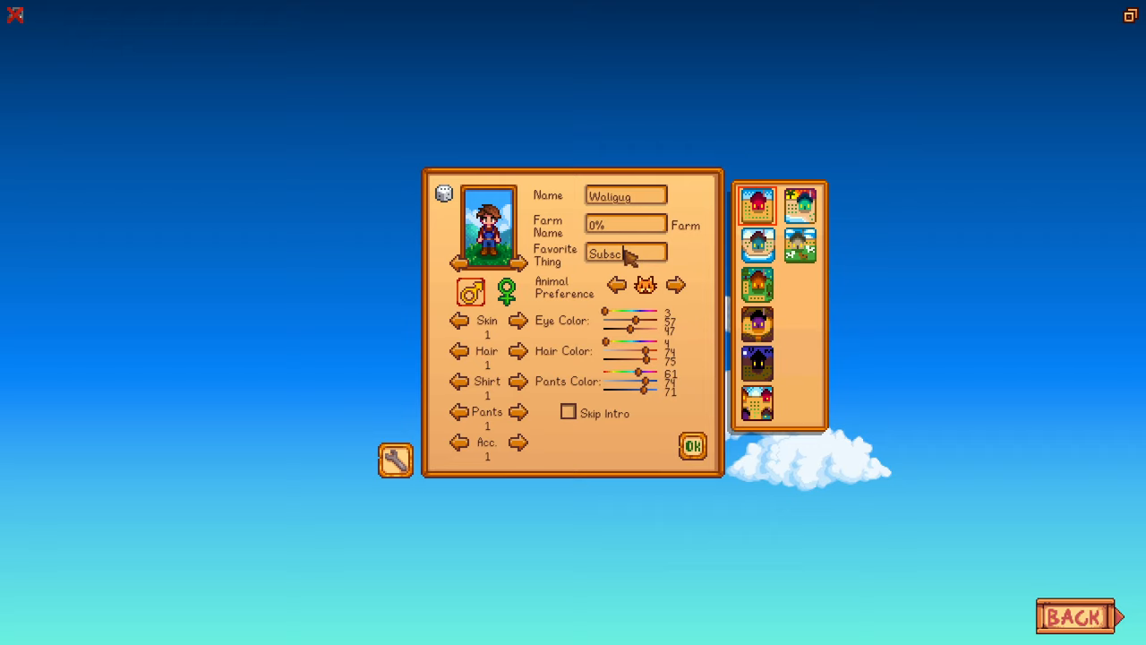
Step: Complete the favourite thing as 'Subscribing' and confirm the farmer Waligua to start Day 1
text(ribing)
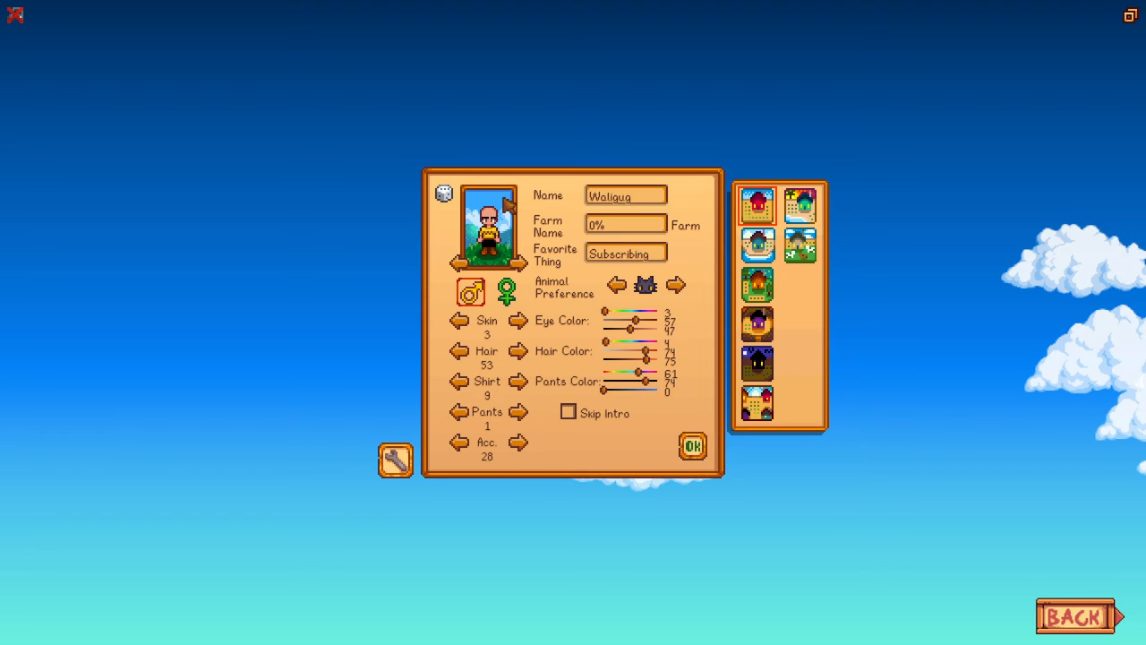
click(691, 444)
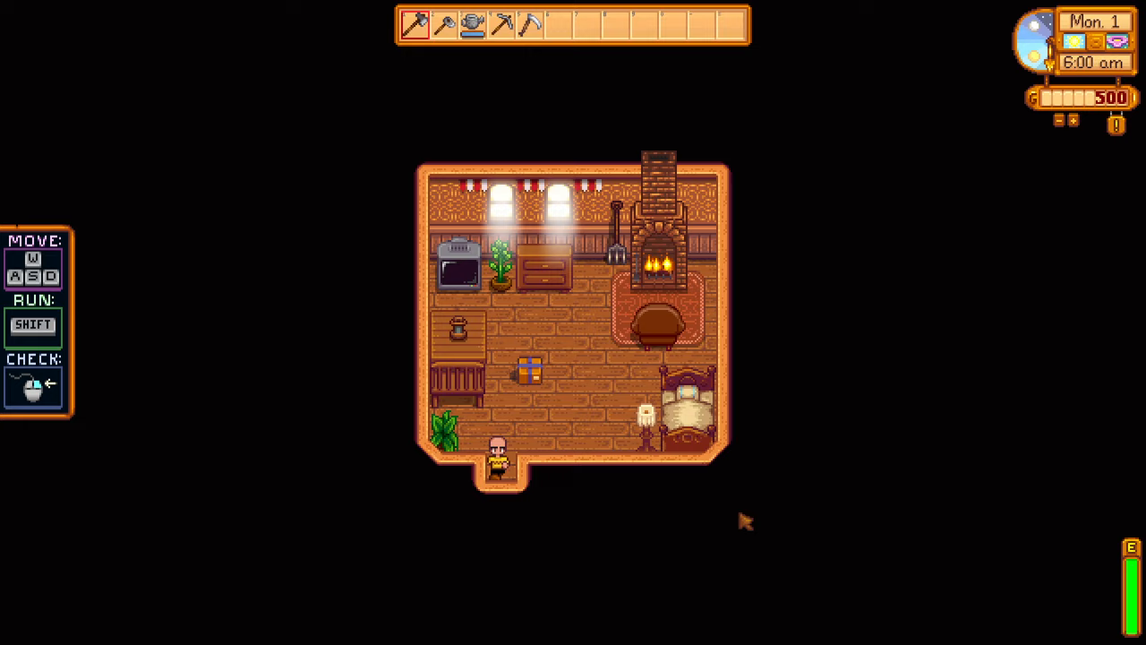